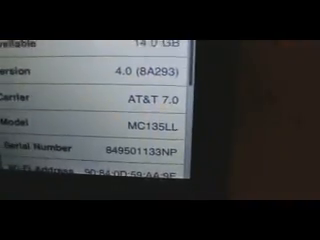
scroll(down, 3)
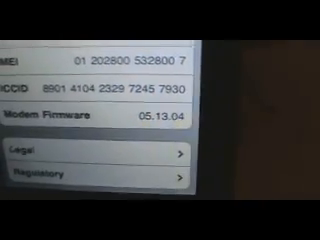
scroll(up, 3)
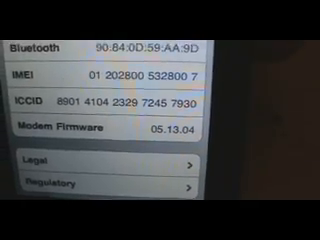